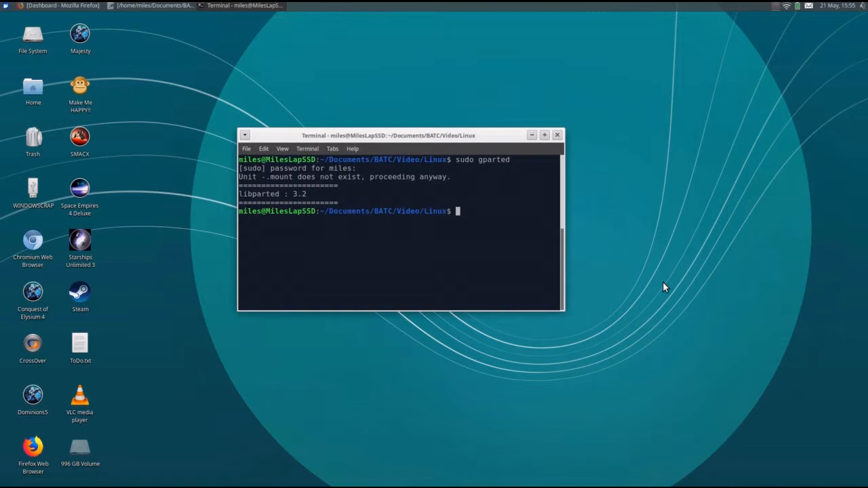
pyautogui.moveTo(635, 228)
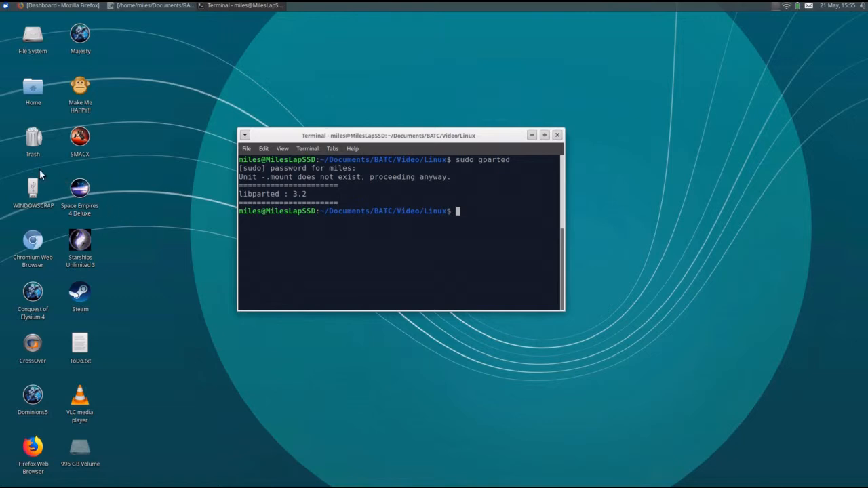
pyautogui.moveTo(41, 175)
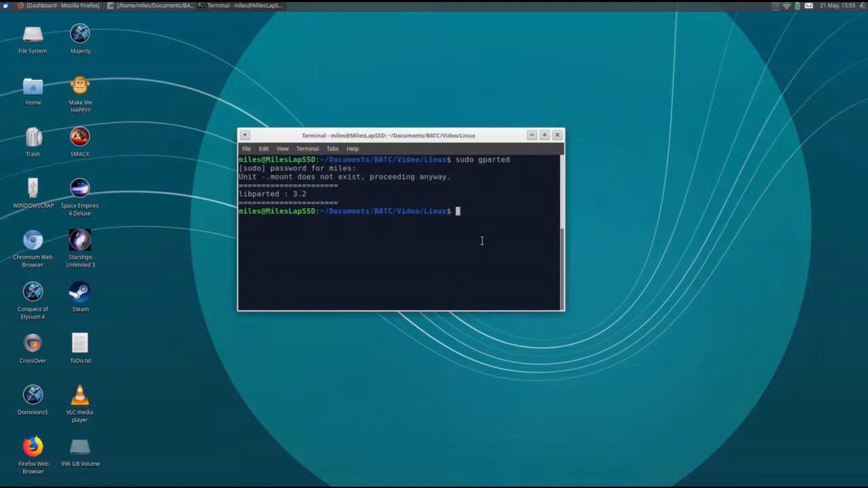
# Relaunch GParted with 'sudo gparted' and centre its window showing /dev/sda's partitions.
pyautogui.write('sudo')
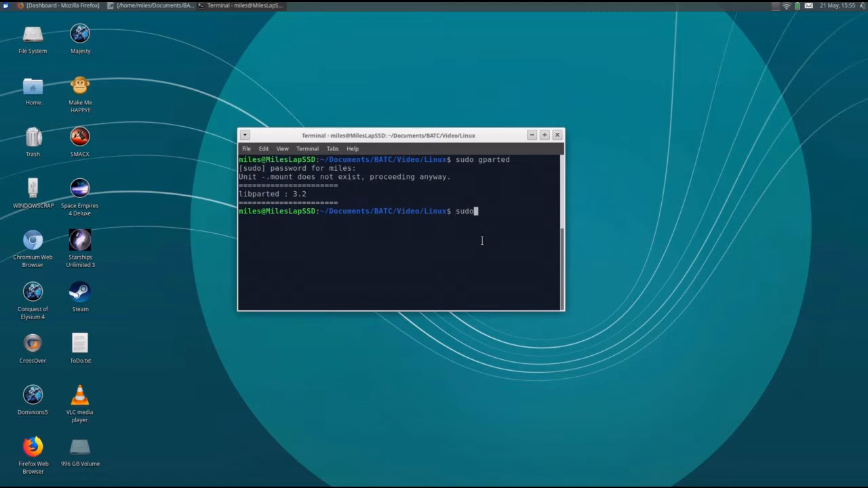
pyautogui.write('gparted')
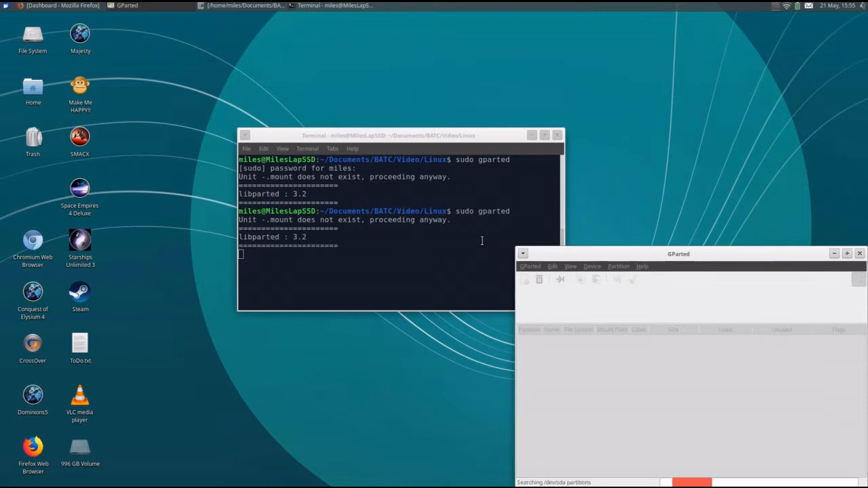
pyautogui.moveTo(678, 254); pyautogui.dragTo(454, 186)
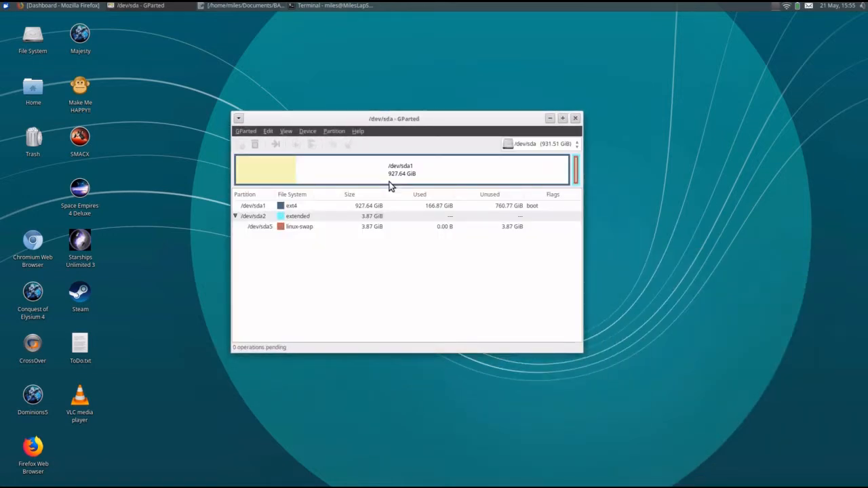
pyautogui.moveTo(385, 173)
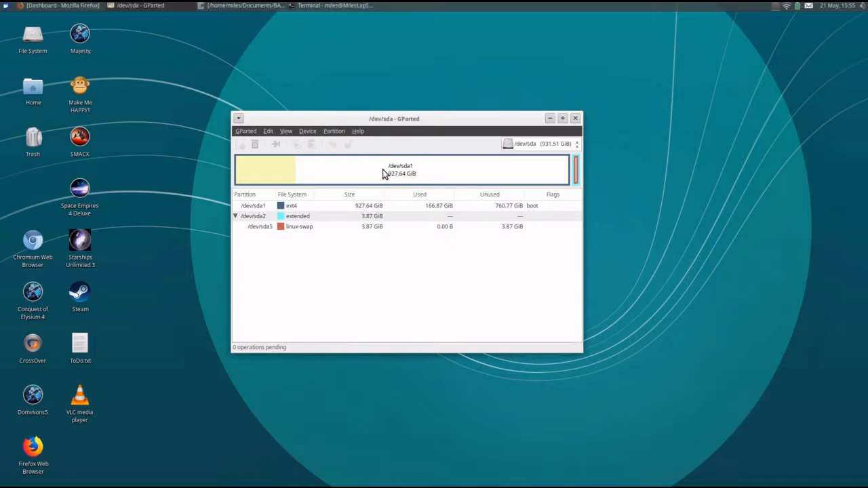
pyautogui.moveTo(557, 170)
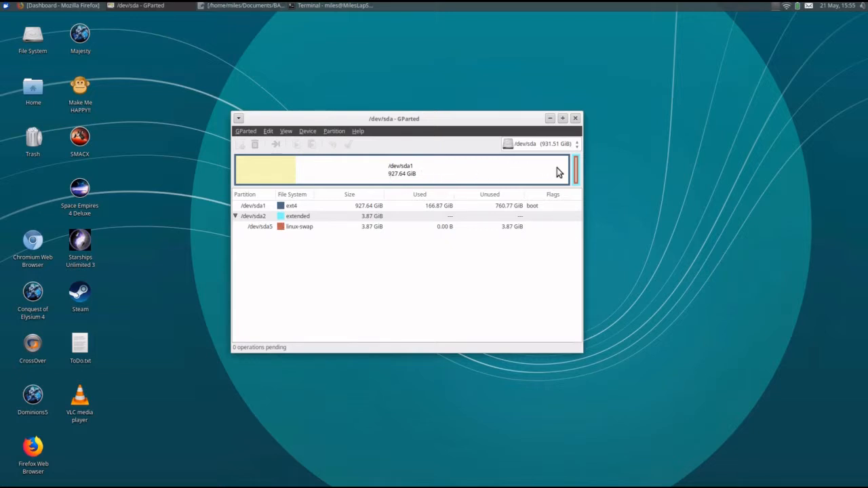
pyautogui.moveTo(428, 176)
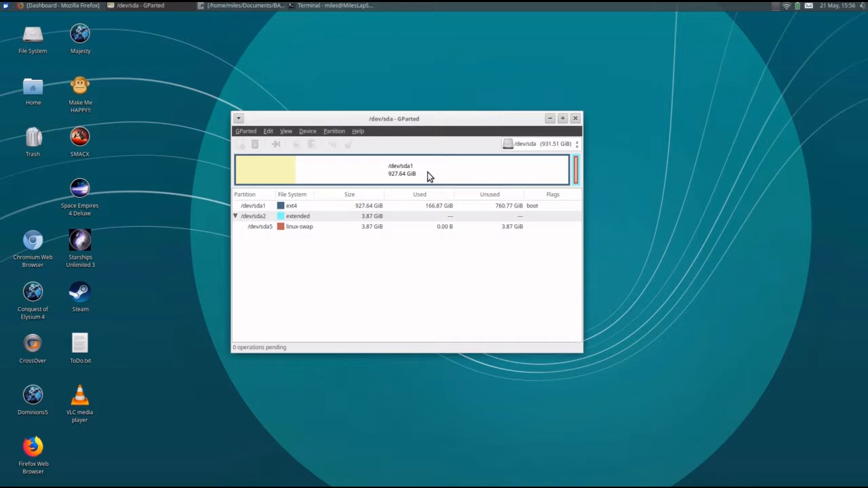
pyautogui.moveTo(577, 148)
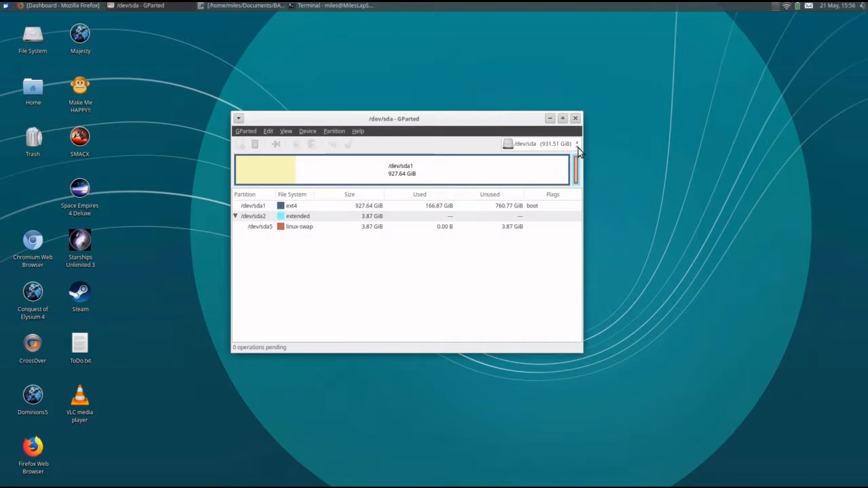
# Switch the device selector away from /dev/sda to inspect another disk.
pyautogui.click(575, 144)
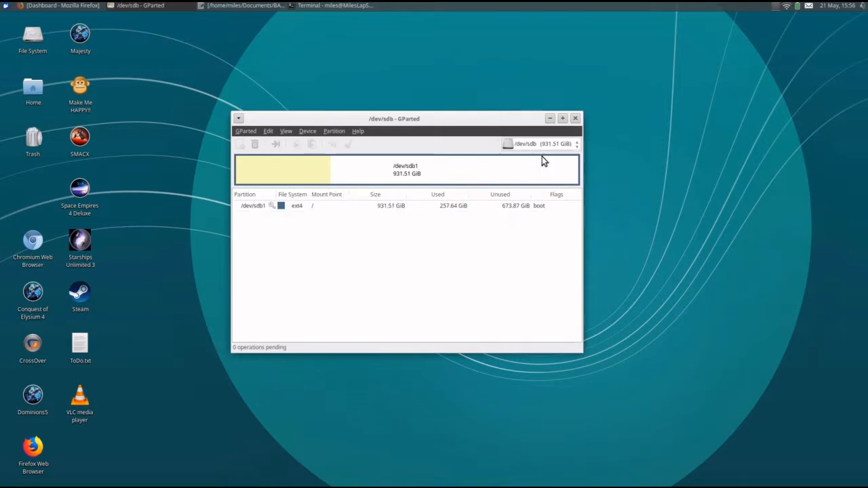
pyautogui.moveTo(592, 146)
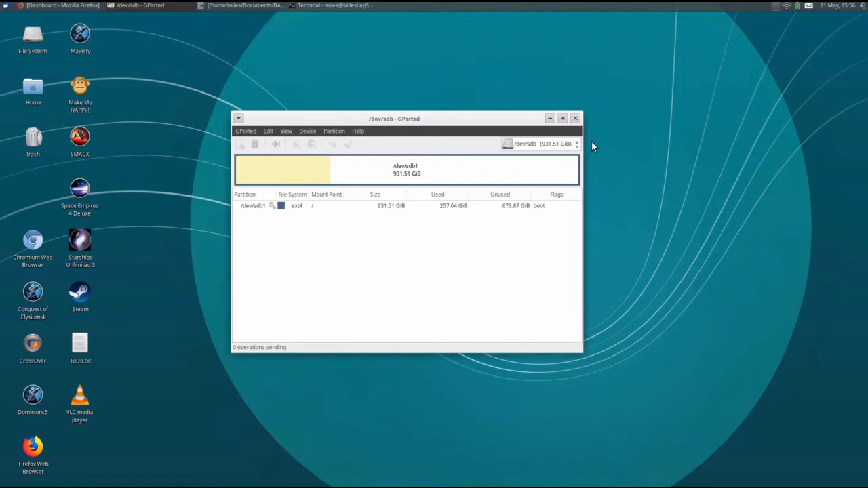
pyautogui.moveTo(576, 149)
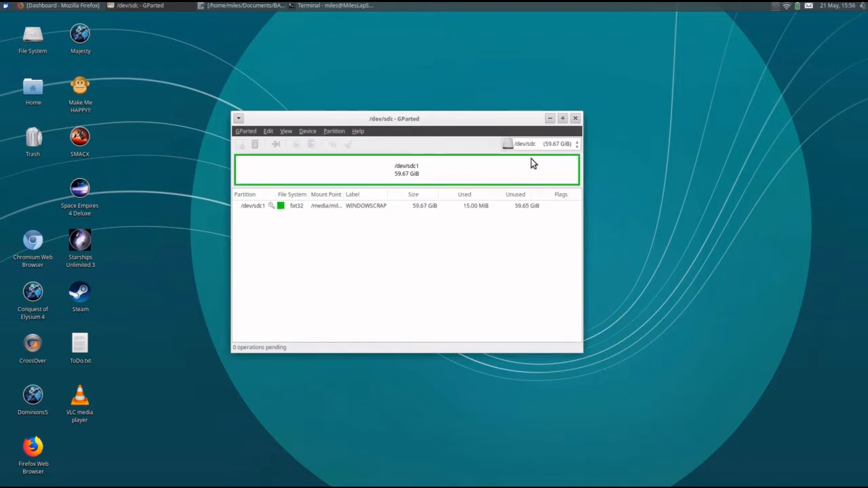
pyautogui.moveTo(542, 154)
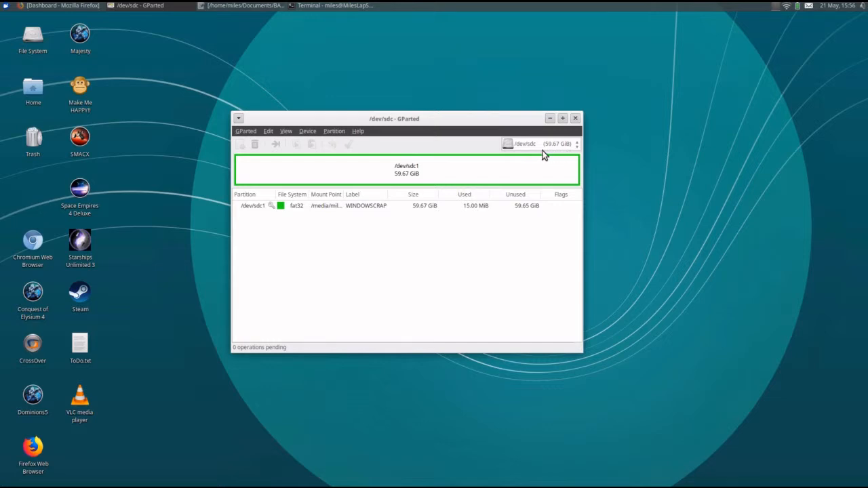
pyautogui.moveTo(529, 152)
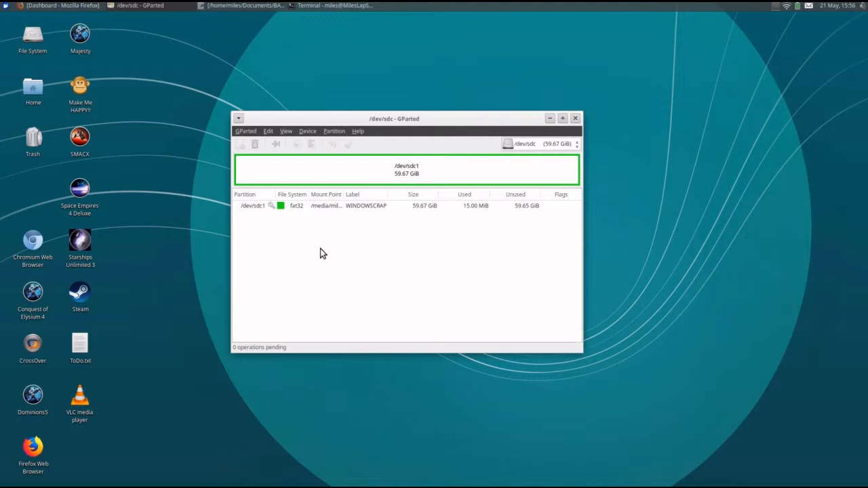
pyautogui.moveTo(279, 212)
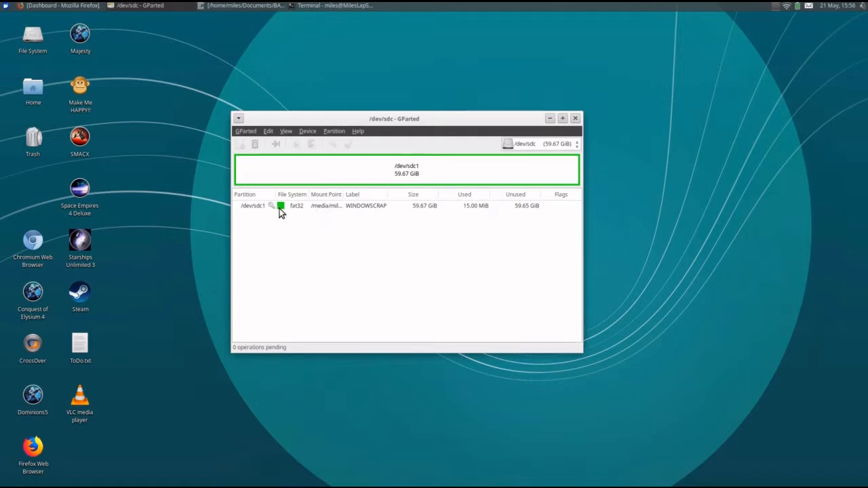
pyautogui.moveTo(320, 211)
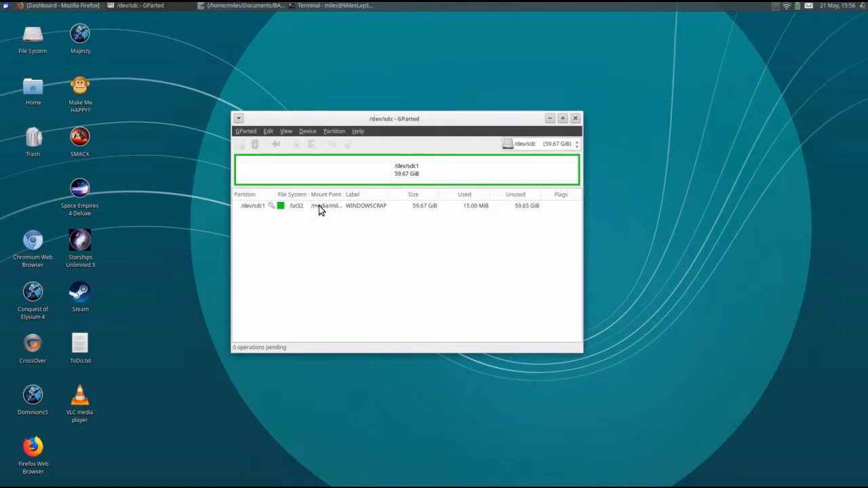
# Unmount the fat32 WINDOWSCRAP partition /dev/sdc1 from its context menu.
pyautogui.rightClick(323, 206)
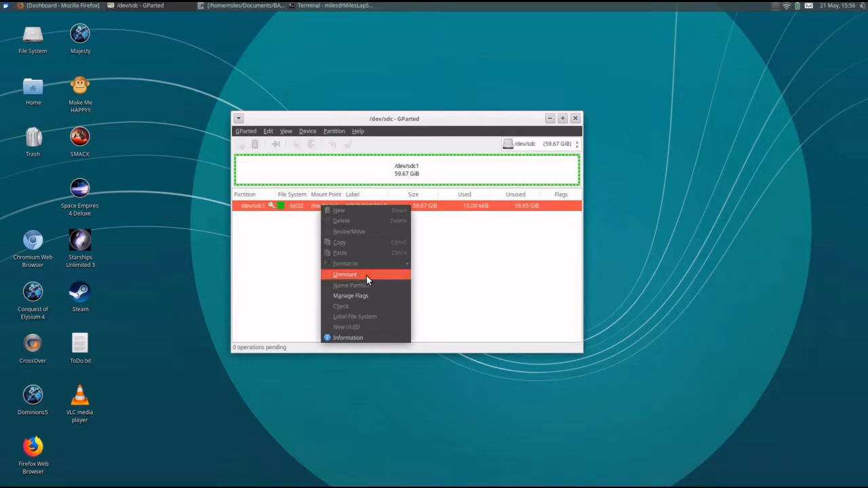
pyautogui.click(345, 274)
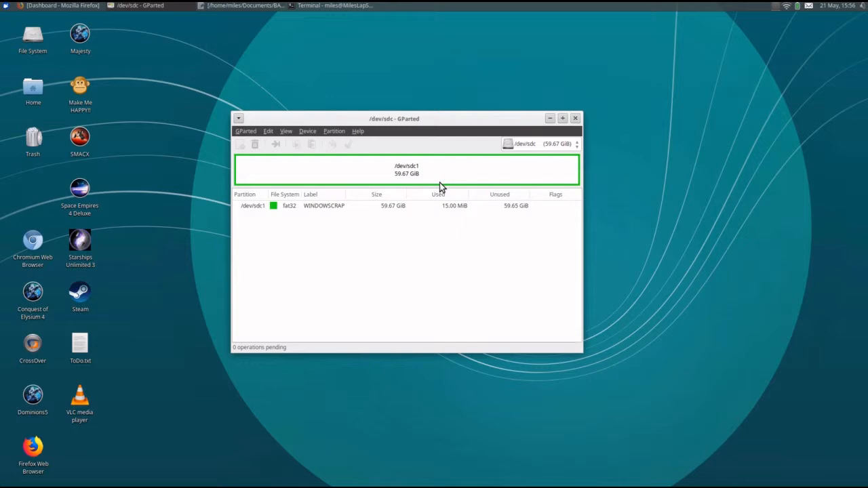
pyautogui.moveTo(314, 139)
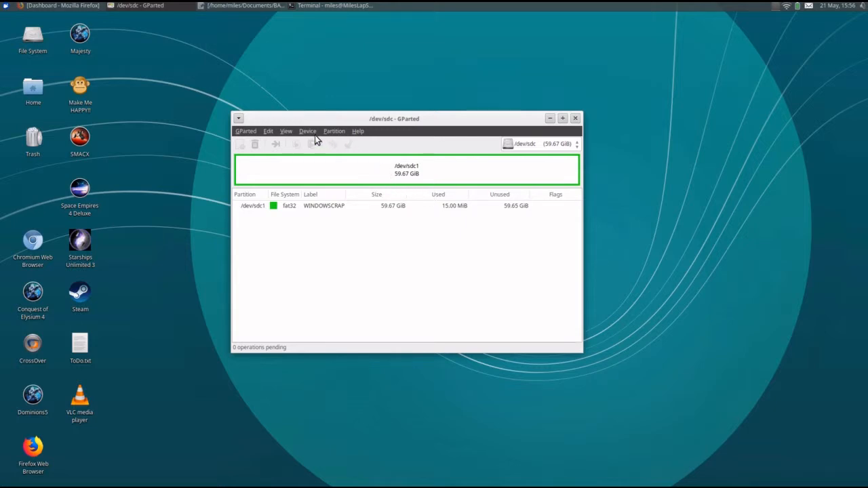
# Create a new msdos partition table on /dev/sdc, leaving 59.67 GiB unallocated.
pyautogui.click(307, 130)
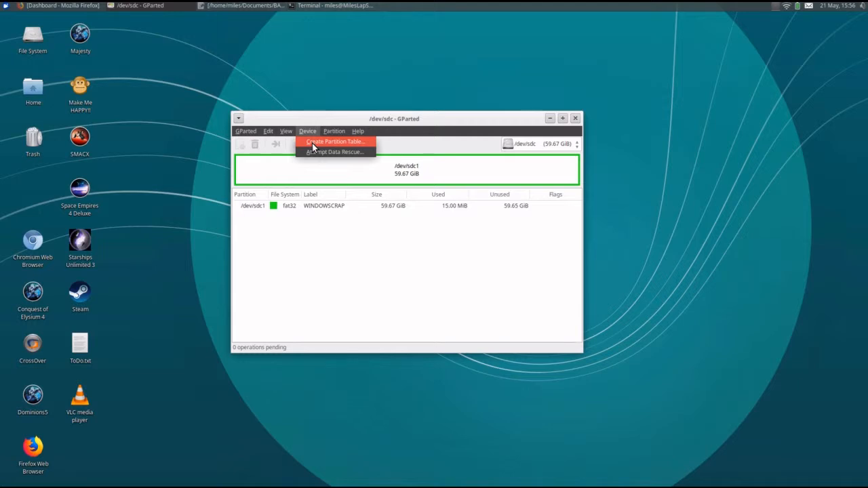
pyautogui.click(334, 141)
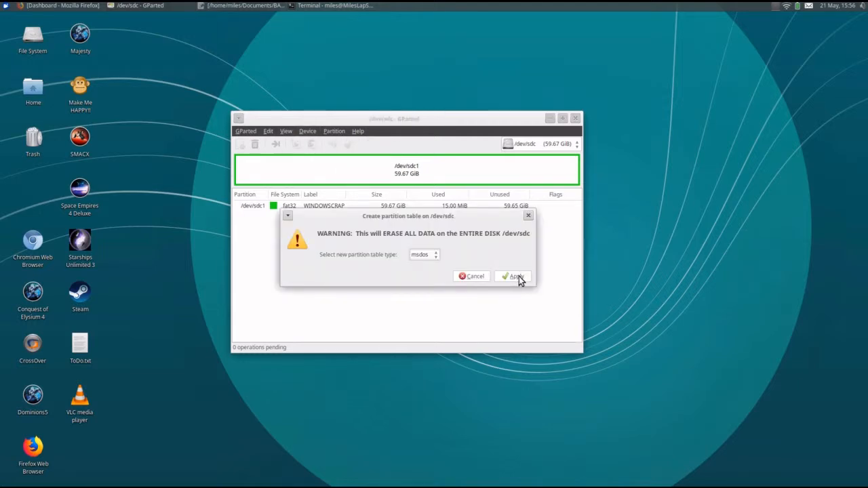
pyautogui.click(423, 255)
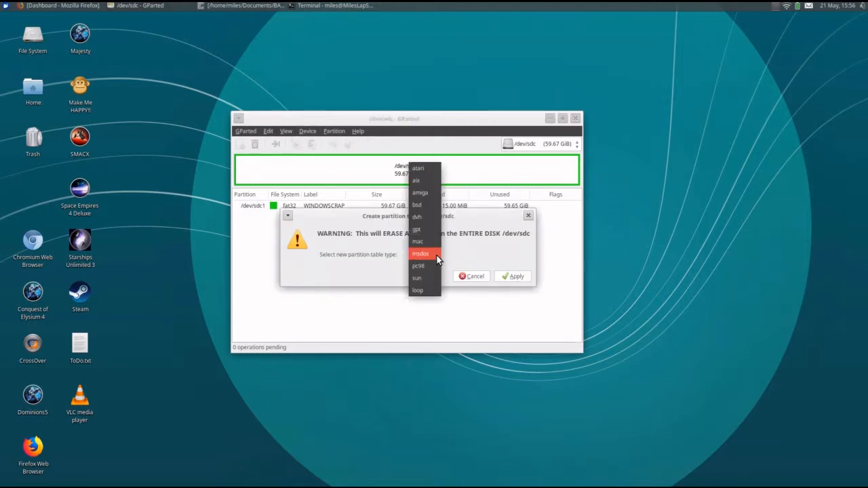
pyautogui.click(420, 254)
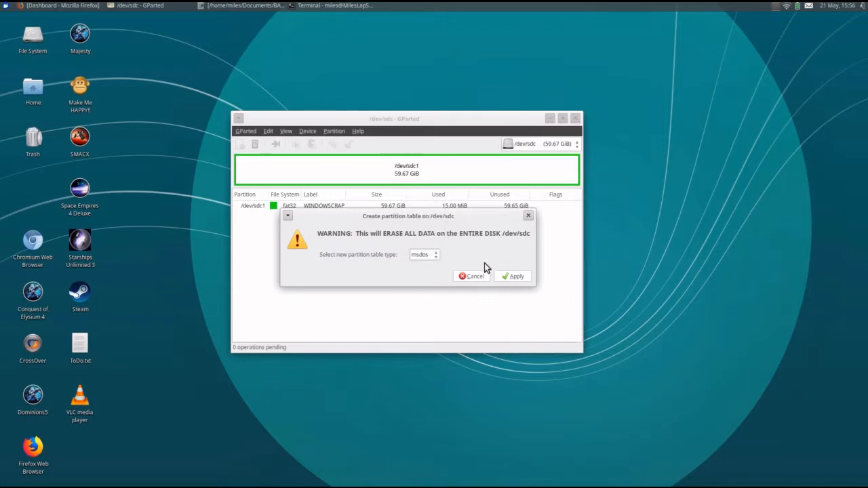
pyautogui.click(516, 277)
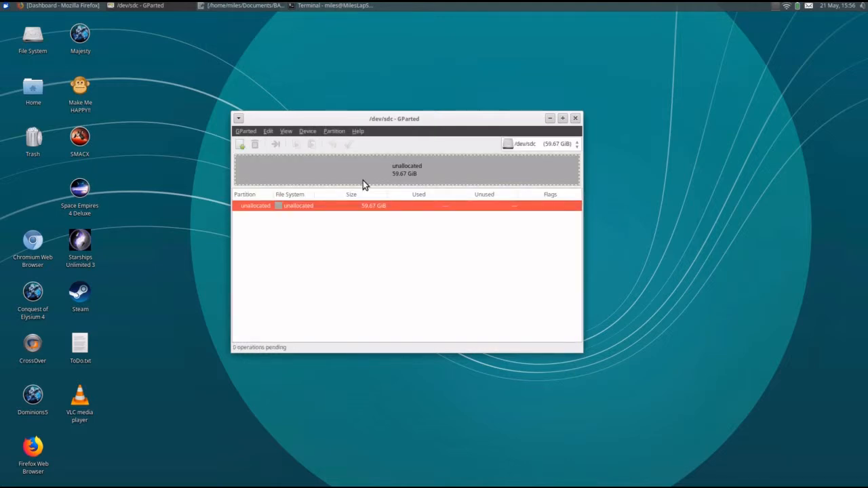
pyautogui.moveTo(334, 132)
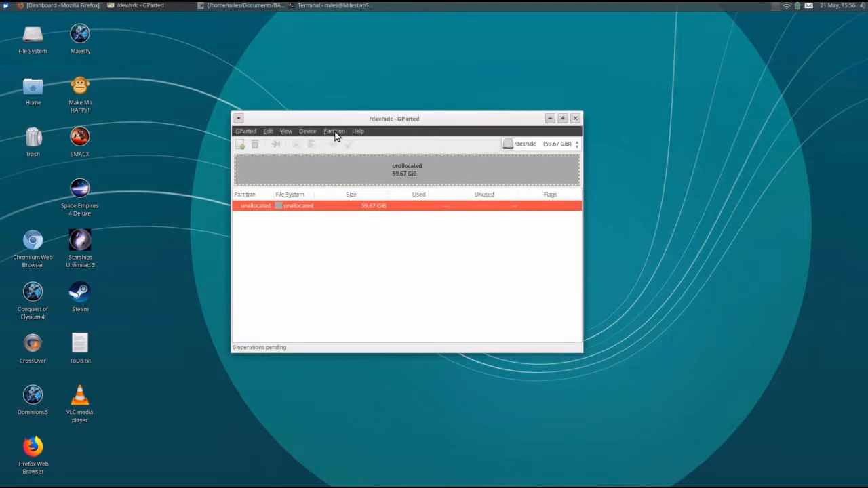
# Add a primary ext4 partition labelled LinuxBackup filling the 59.67 GiB free space.
pyautogui.click(334, 130)
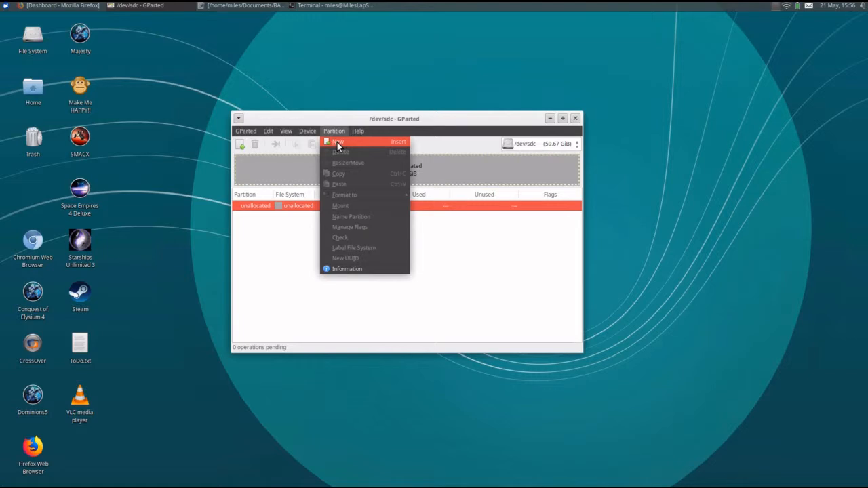
pyautogui.click(339, 143)
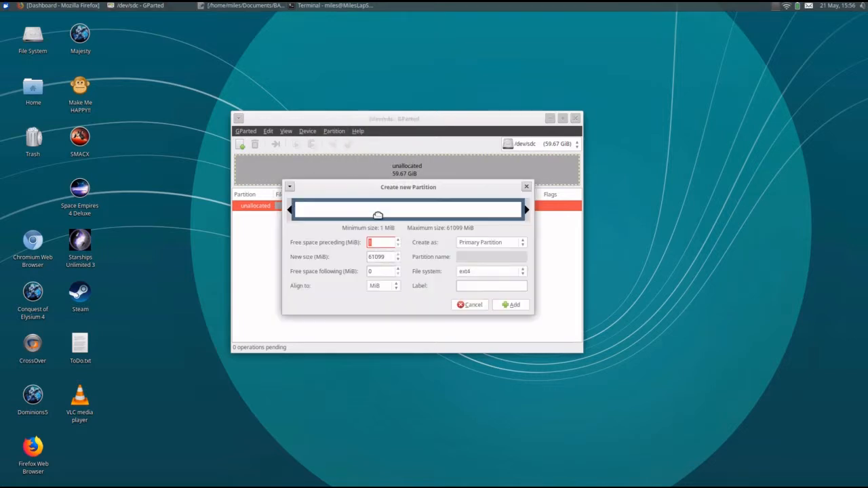
pyautogui.moveTo(318, 271)
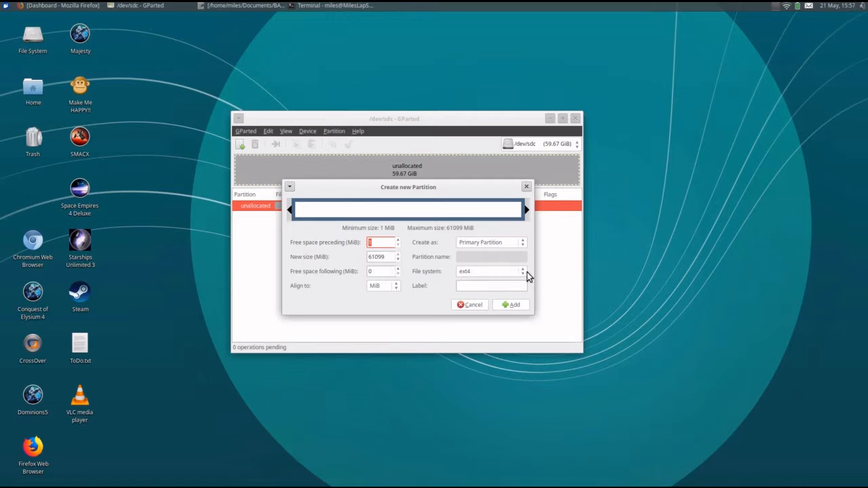
pyautogui.click(523, 271)
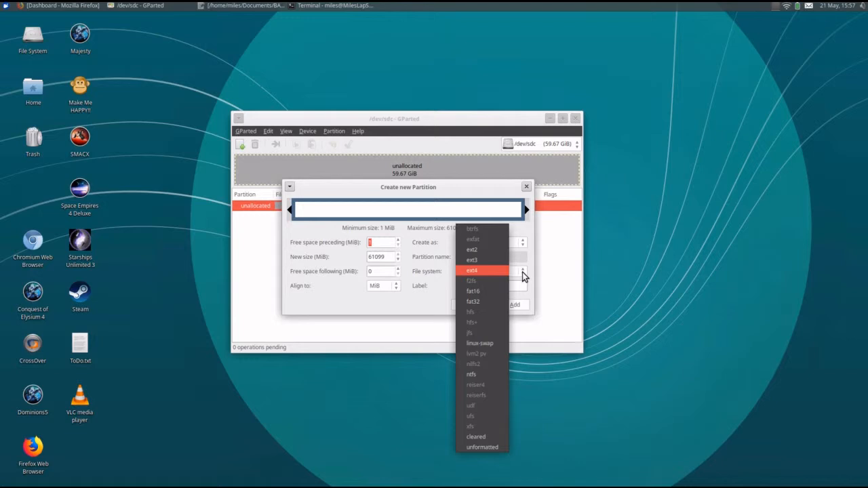
pyautogui.click(472, 272)
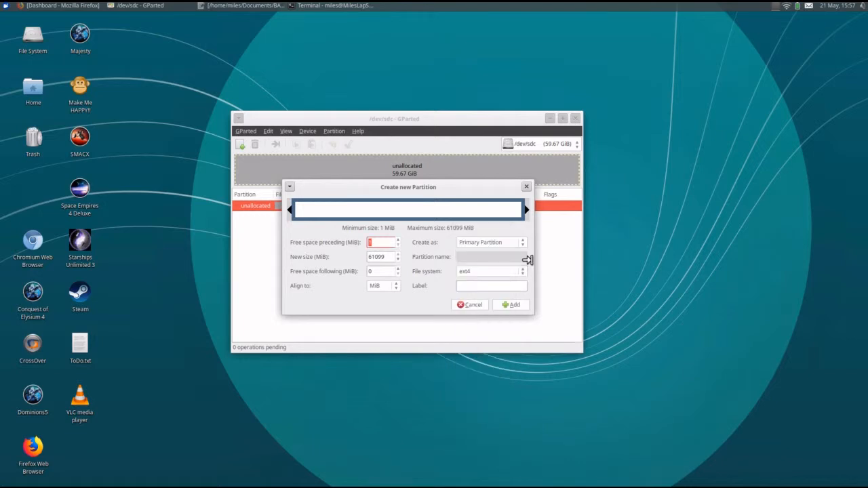
pyautogui.click(491, 285)
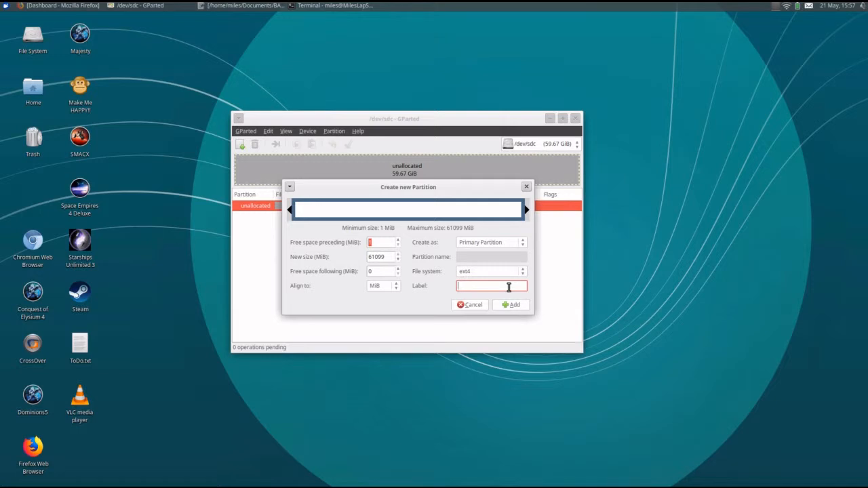
pyautogui.write('Linux')
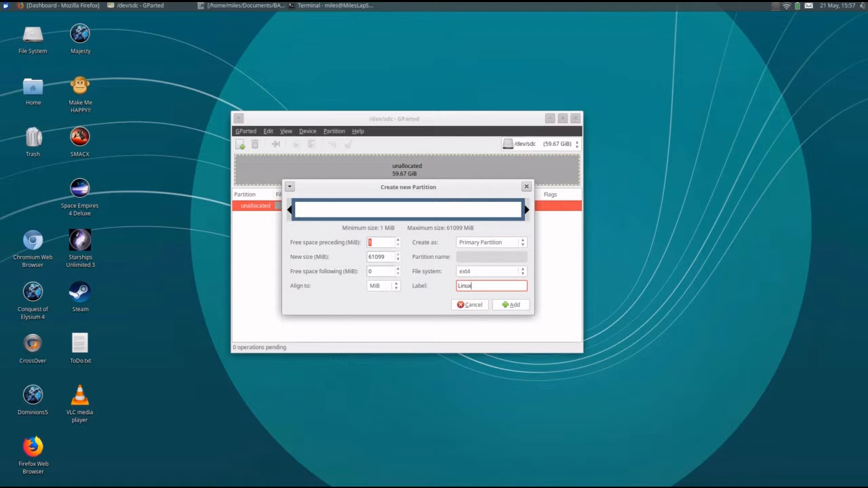
pyautogui.write('Backup')
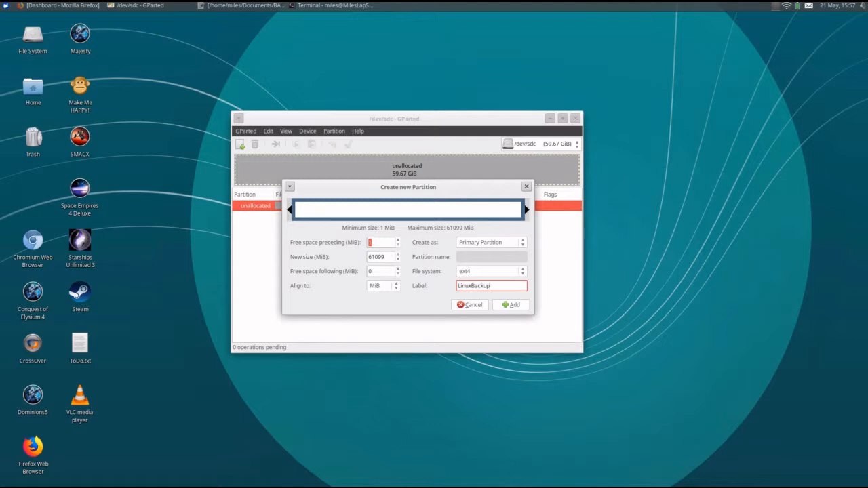
pyautogui.click(510, 304)
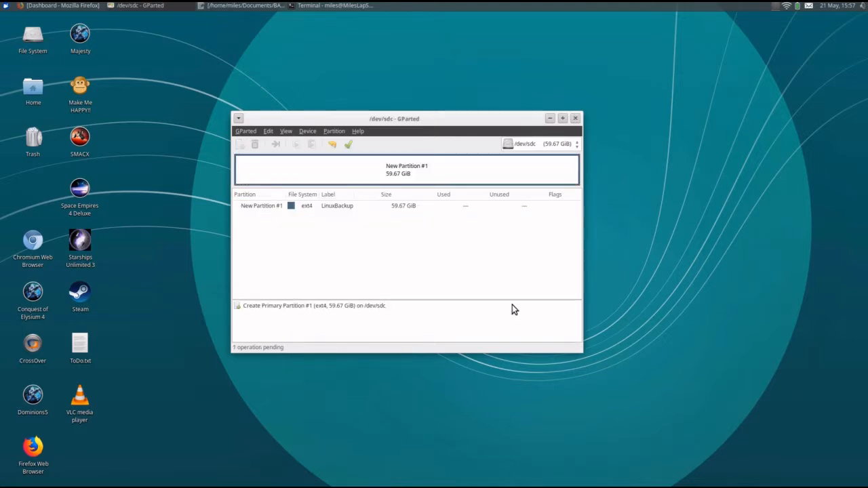
pyautogui.moveTo(290, 133)
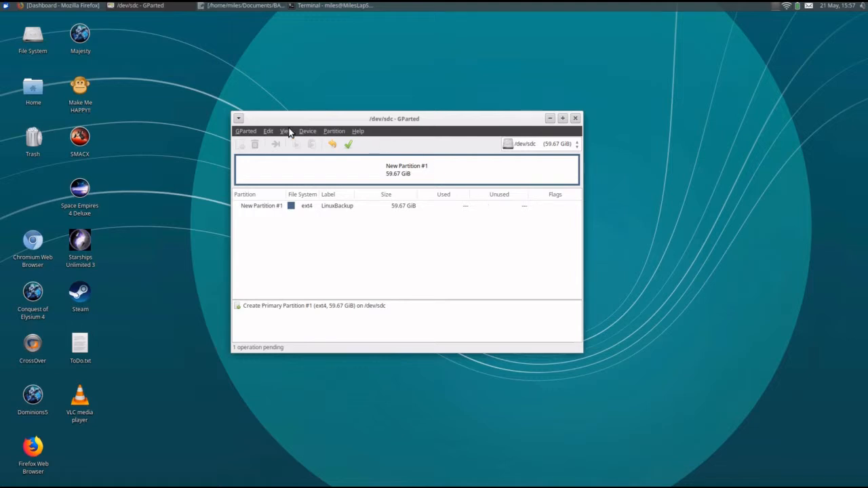
# Apply all pending operations so /dev/sdc1 is written as ext4 LinuxBackup, then dismiss the report.
pyautogui.click(268, 130)
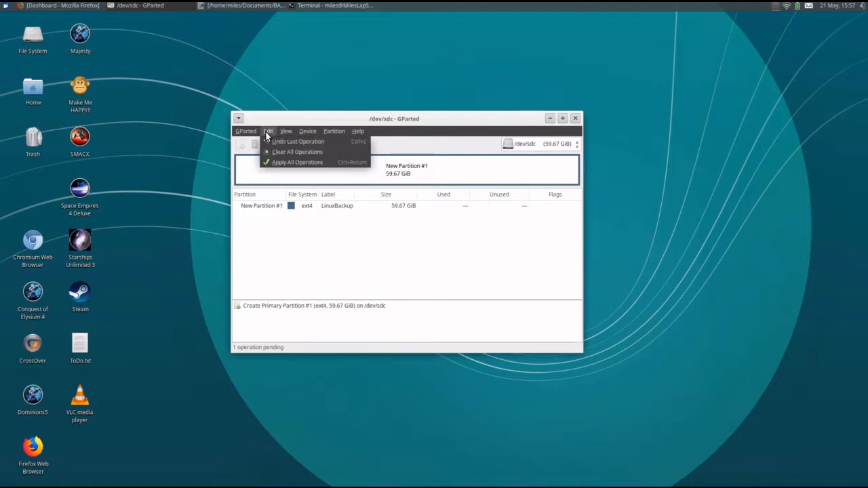
pyautogui.moveTo(298, 163)
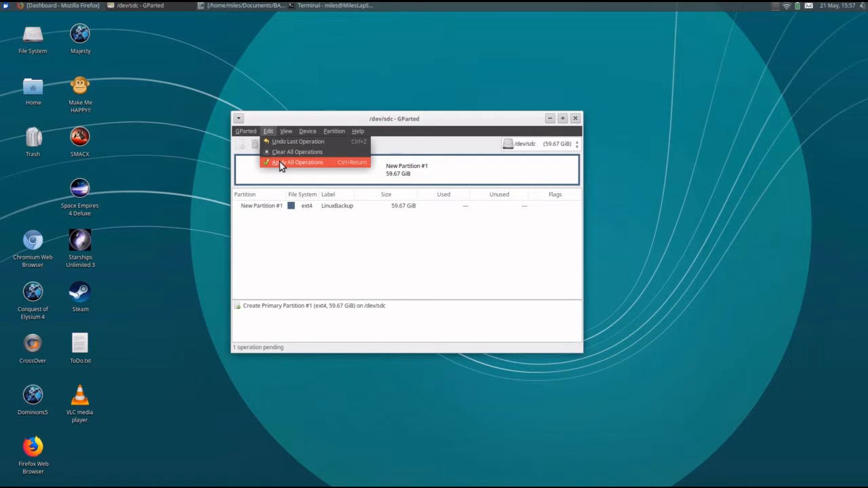
pyautogui.click(304, 163)
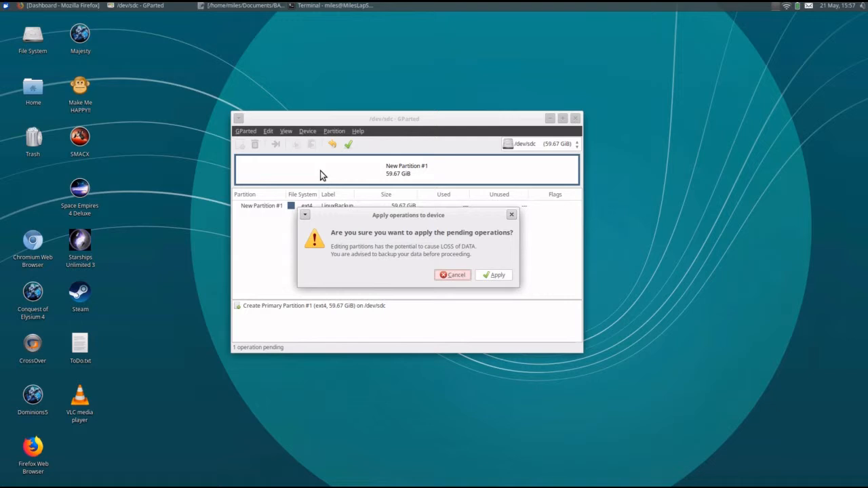
pyautogui.click(493, 274)
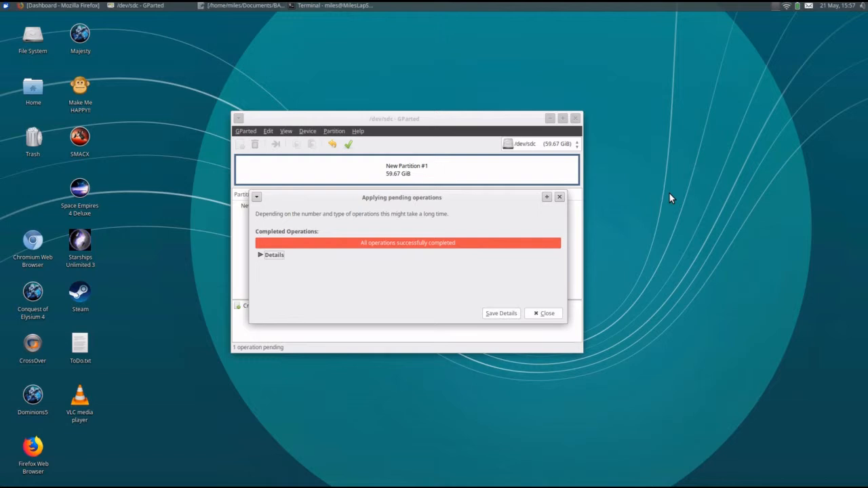
pyautogui.moveTo(666, 188)
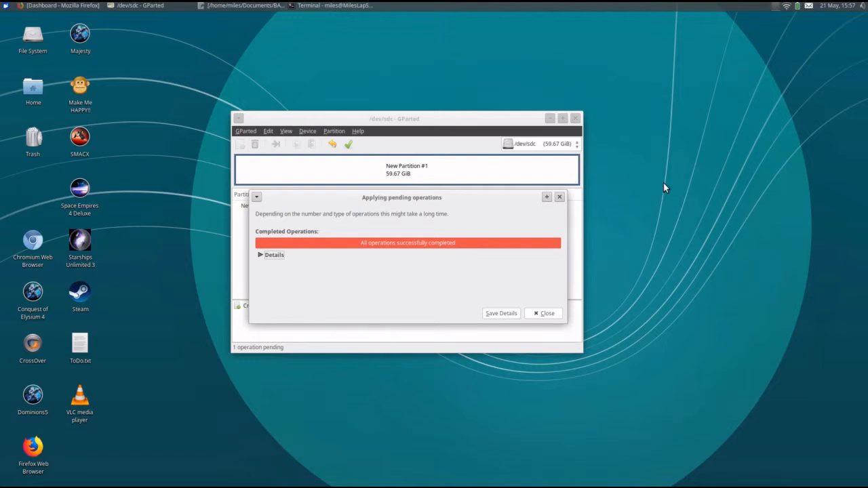
pyautogui.click(547, 312)
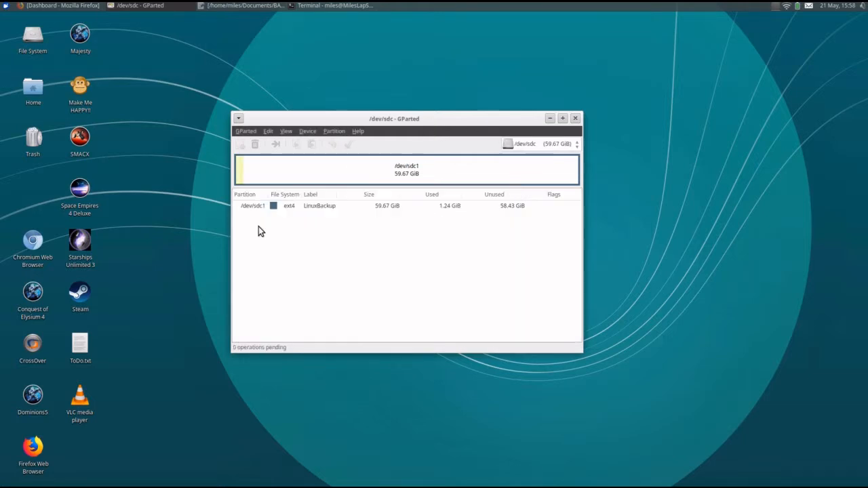
pyautogui.moveTo(575, 118)
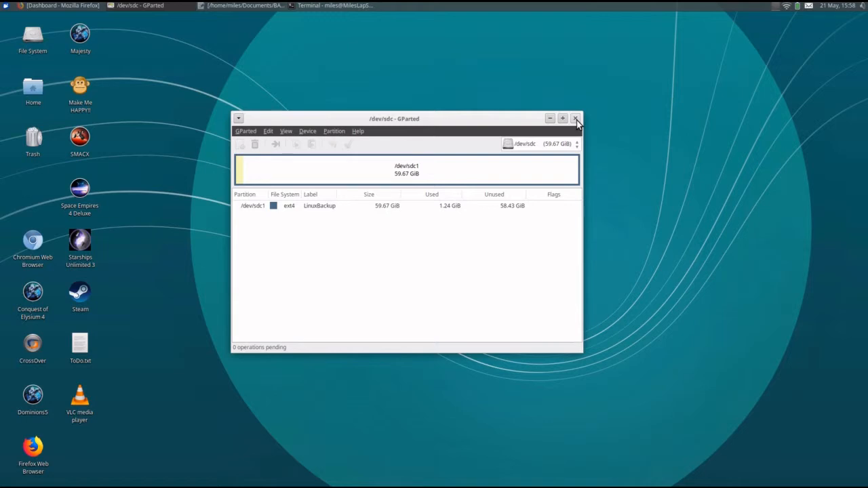
pyautogui.rightClick(319, 206)
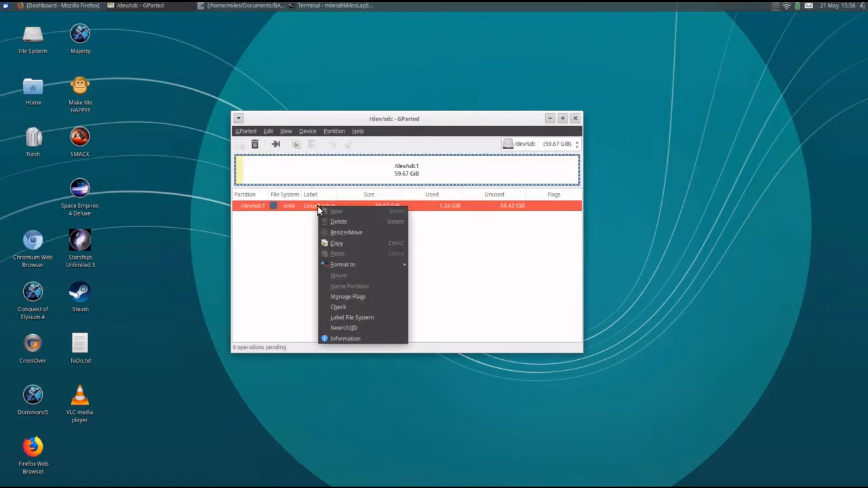
pyautogui.moveTo(477, 239)
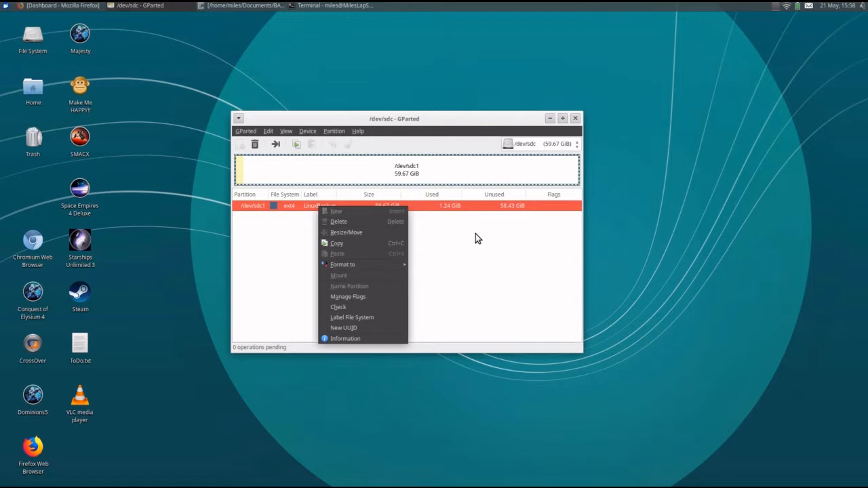
pyautogui.click(475, 149)
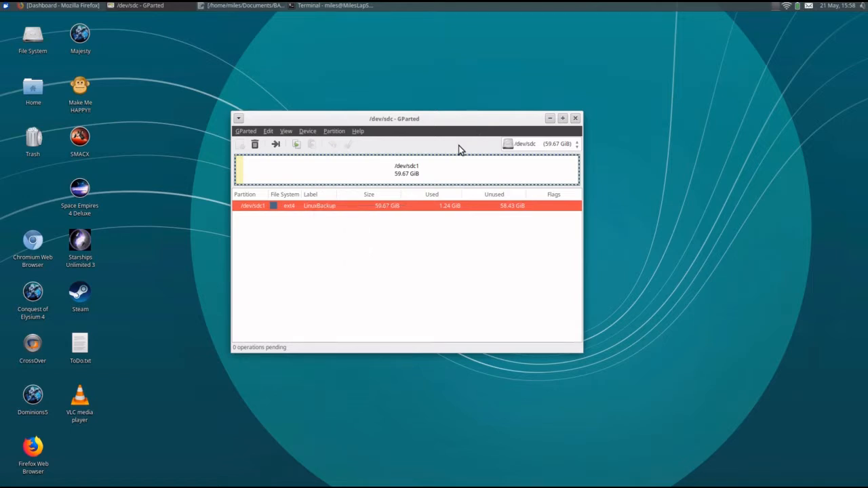